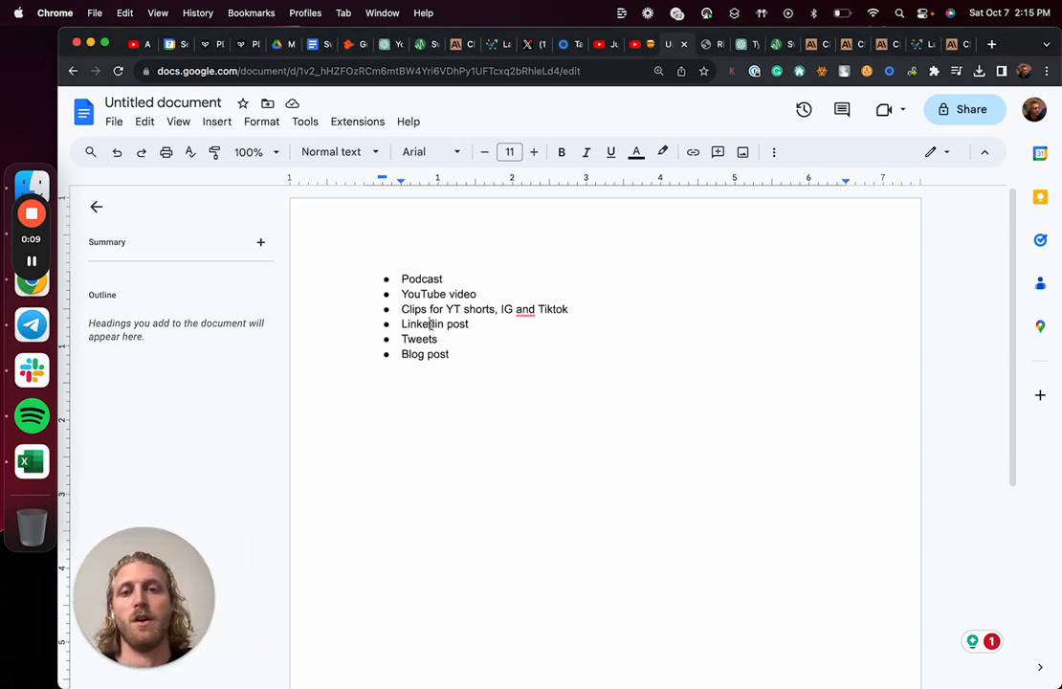
Step: Review the ten viral podcast quotes in Claude, then return to the Google Docs content list
double_click(424, 354)
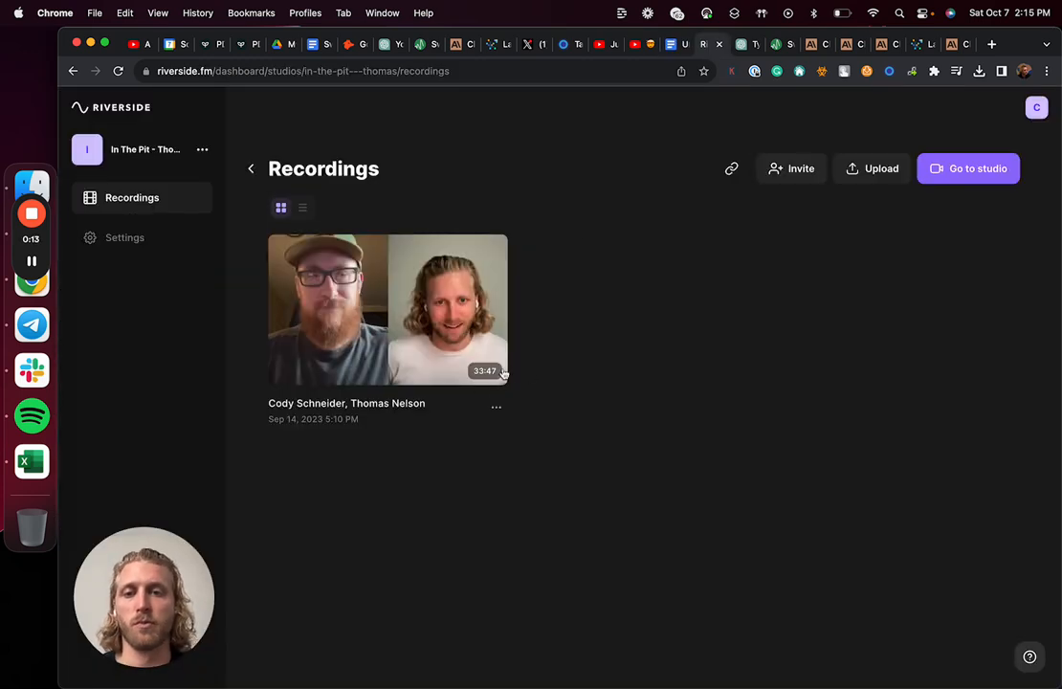
mouse_move(617, 404)
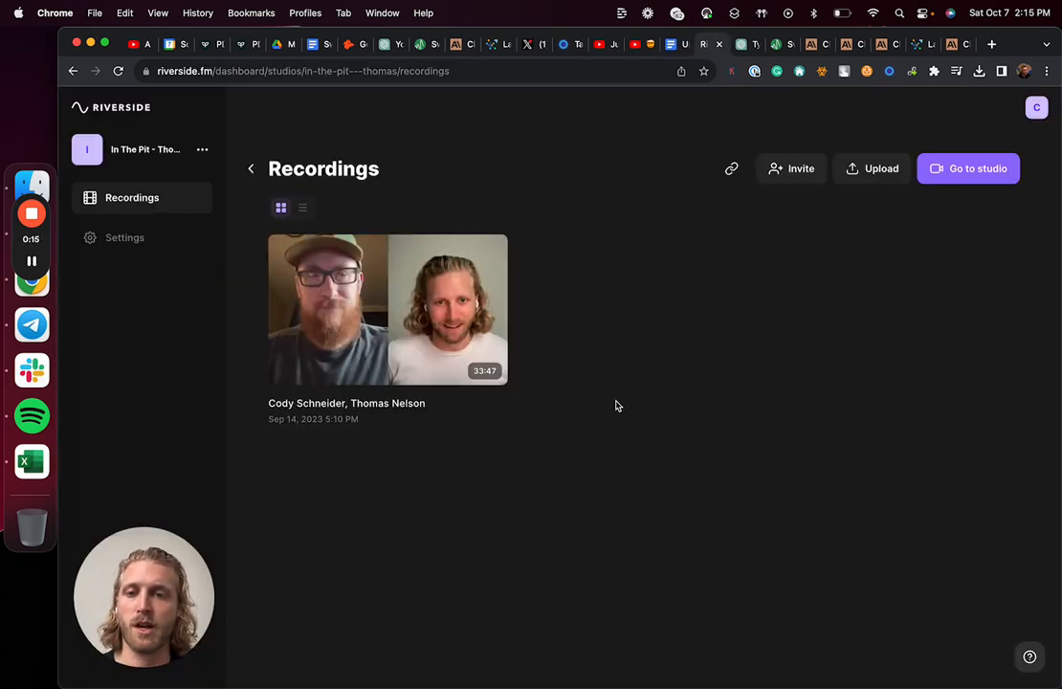
mouse_move(617, 172)
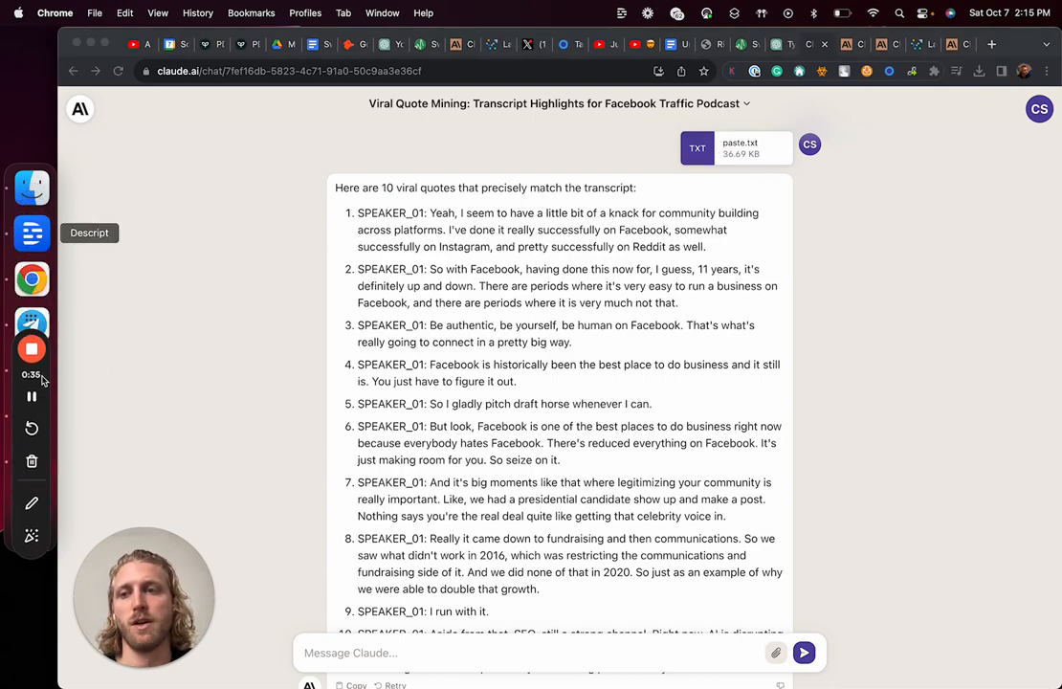
left_click(32, 232)
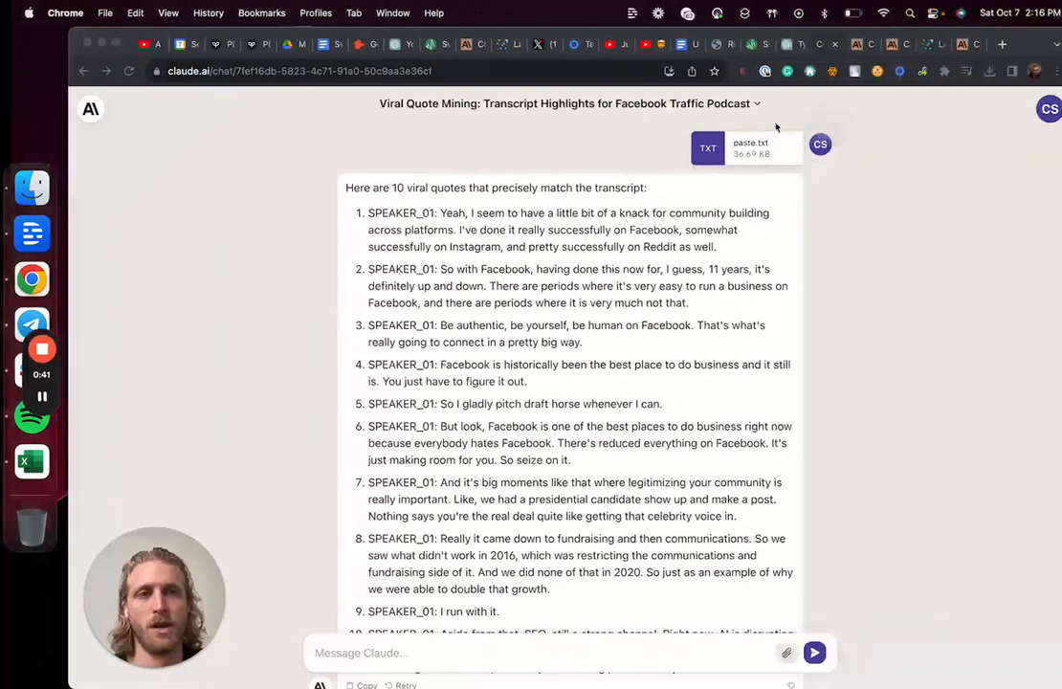
mouse_move(706, 45)
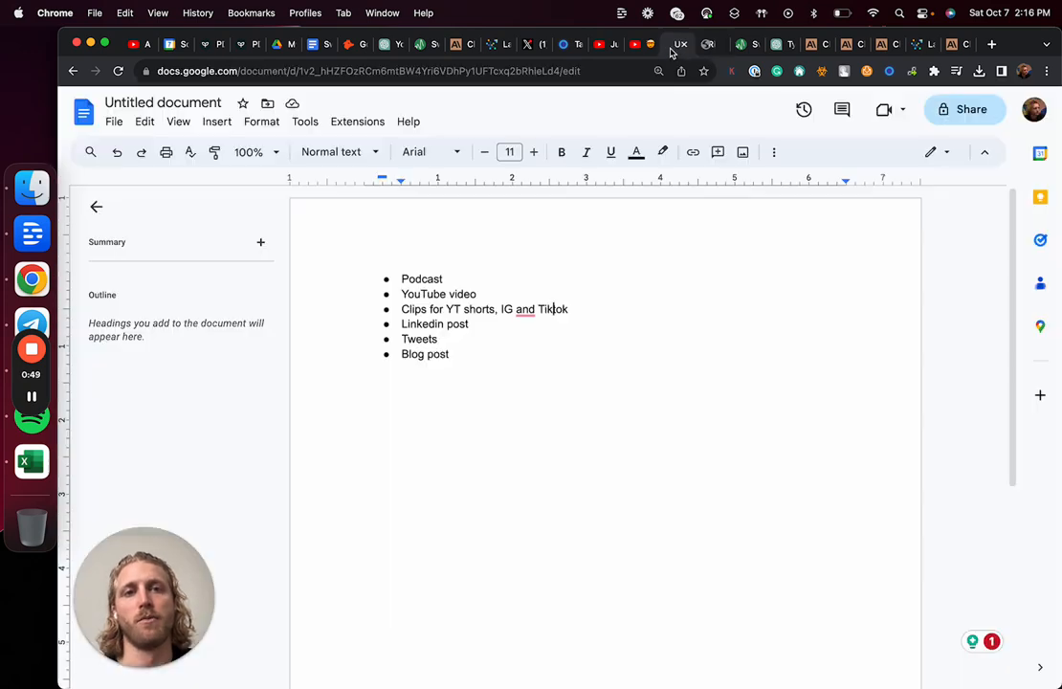
double_click(463, 294)
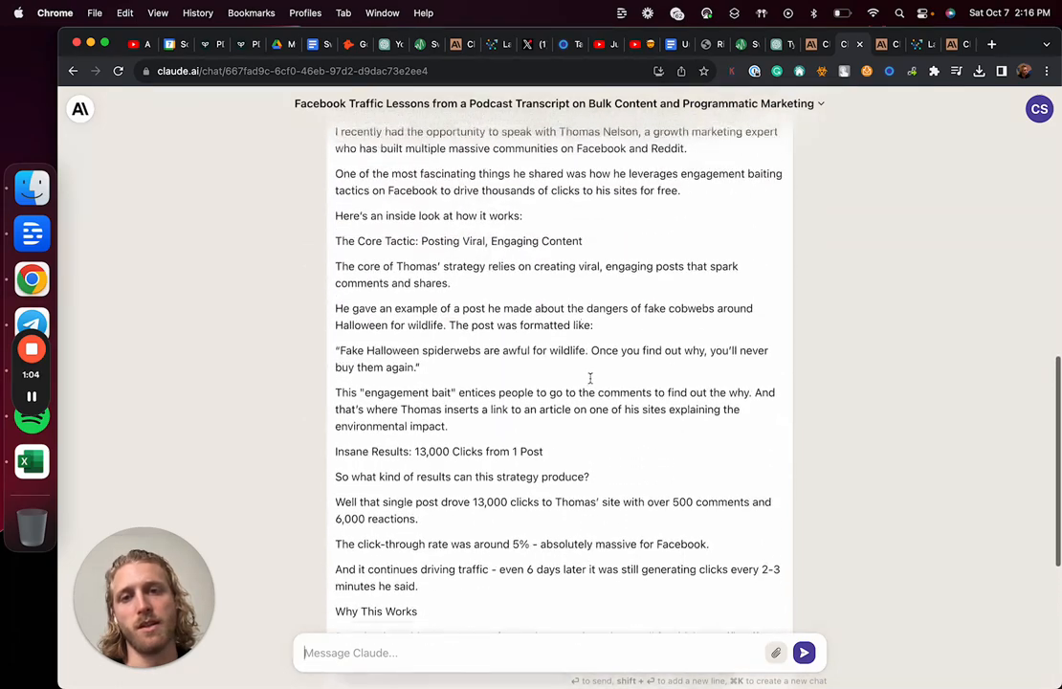
Step: Scroll through the Facebook Traffic Lessons article in Claude
scroll("down", 3)
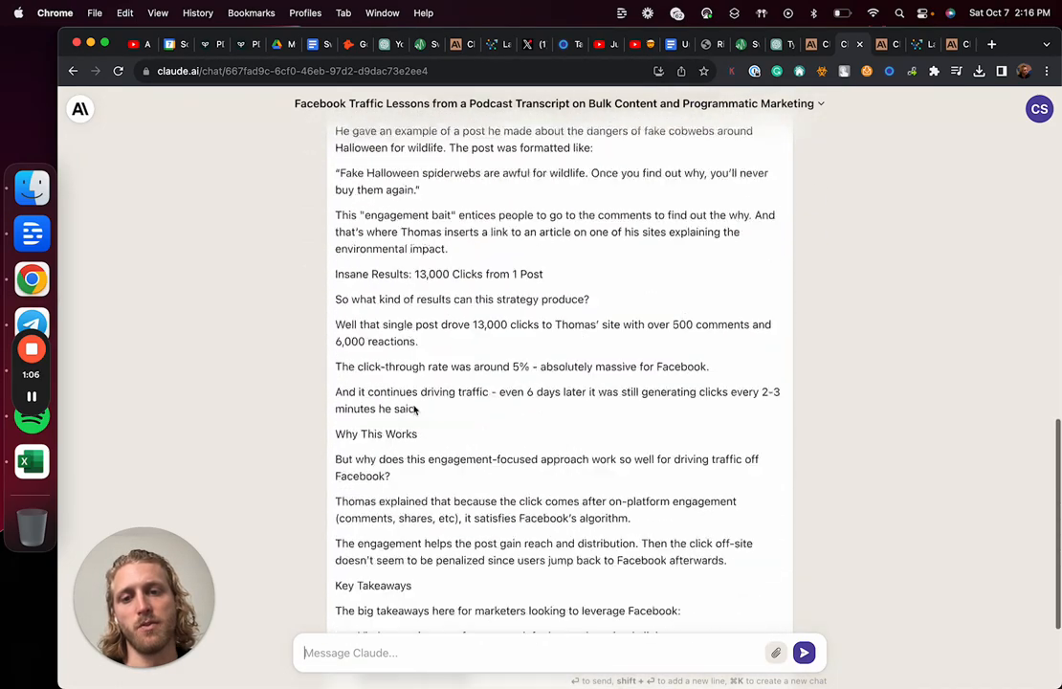
scroll("down", 3)
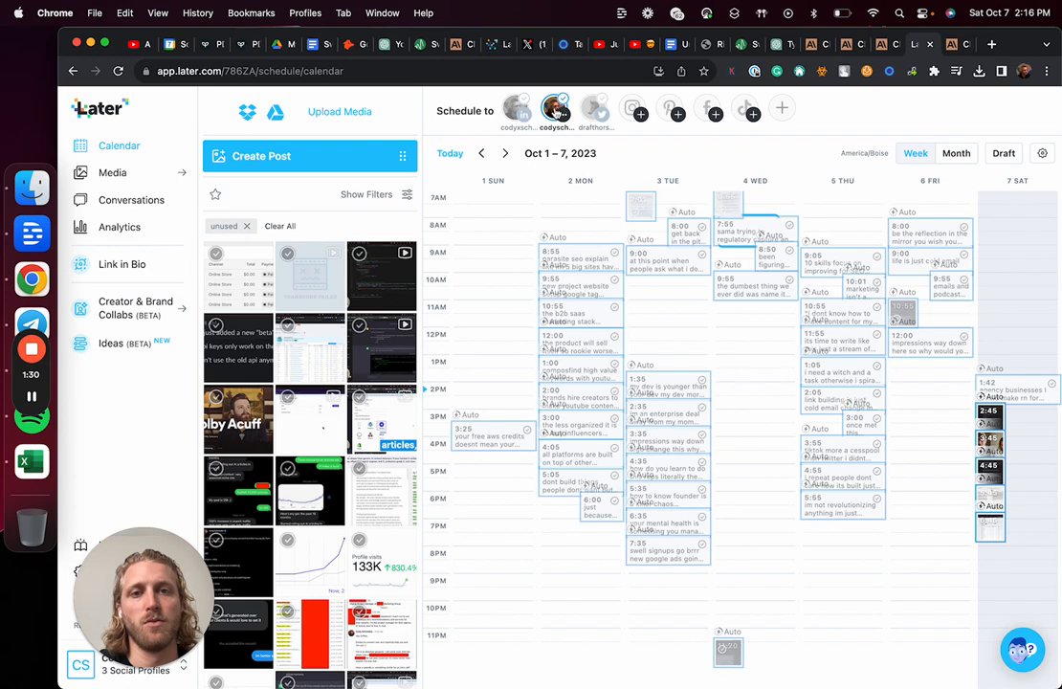
mouse_move(959, 44)
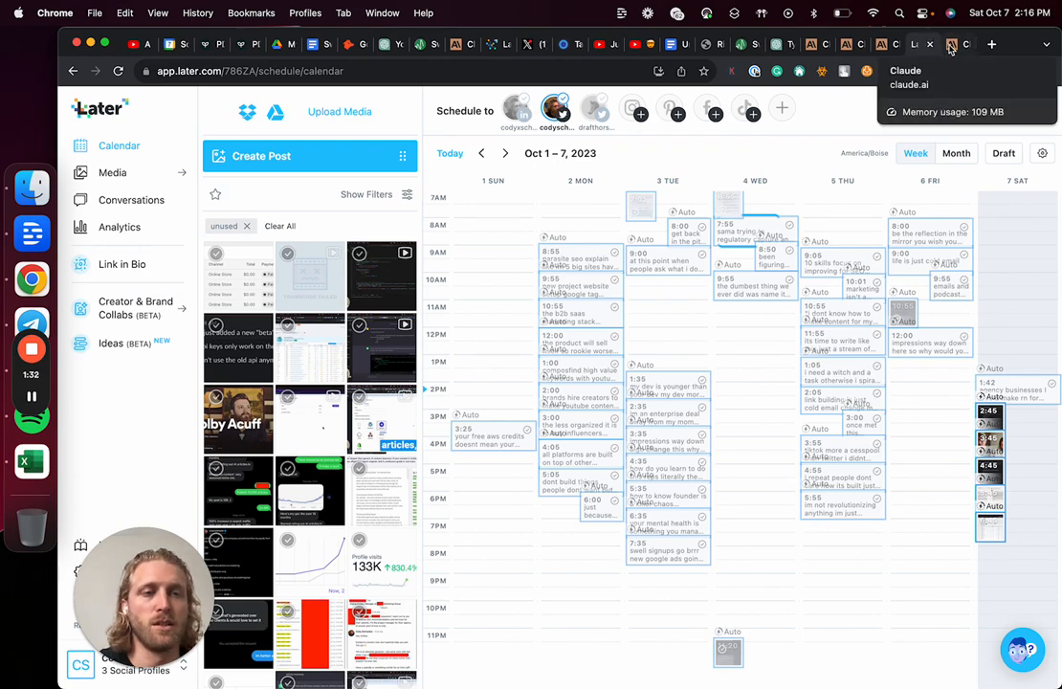
Step: Send 'expand this to have more detail' in the Facebook traffic blog post chat
left_click(959, 44)
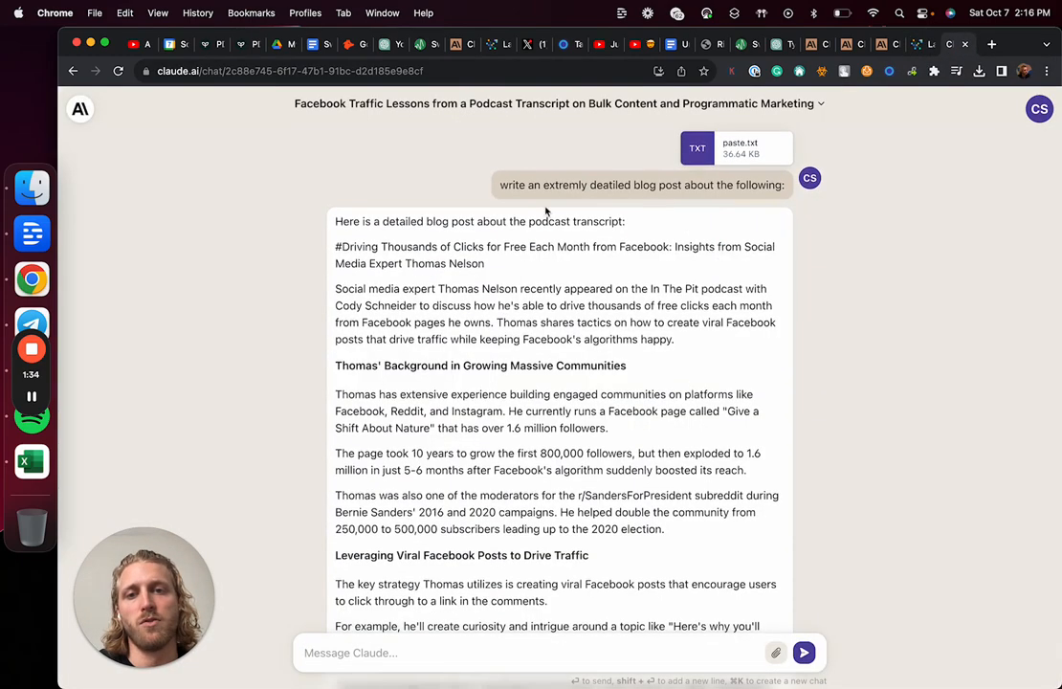
scroll("down", 3)
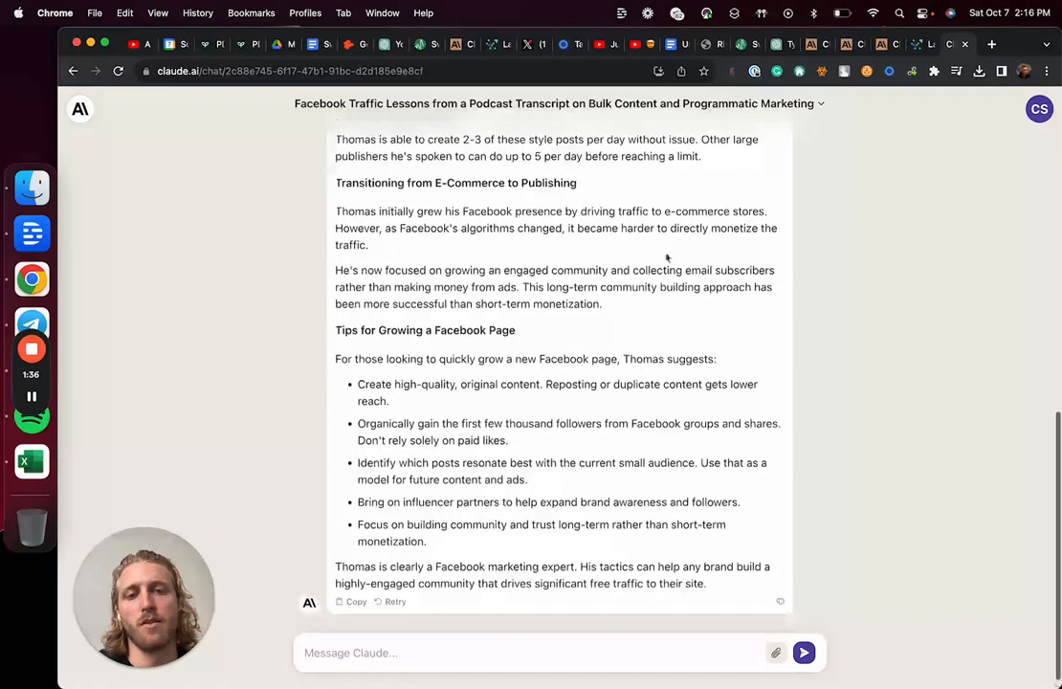
type("expand this")
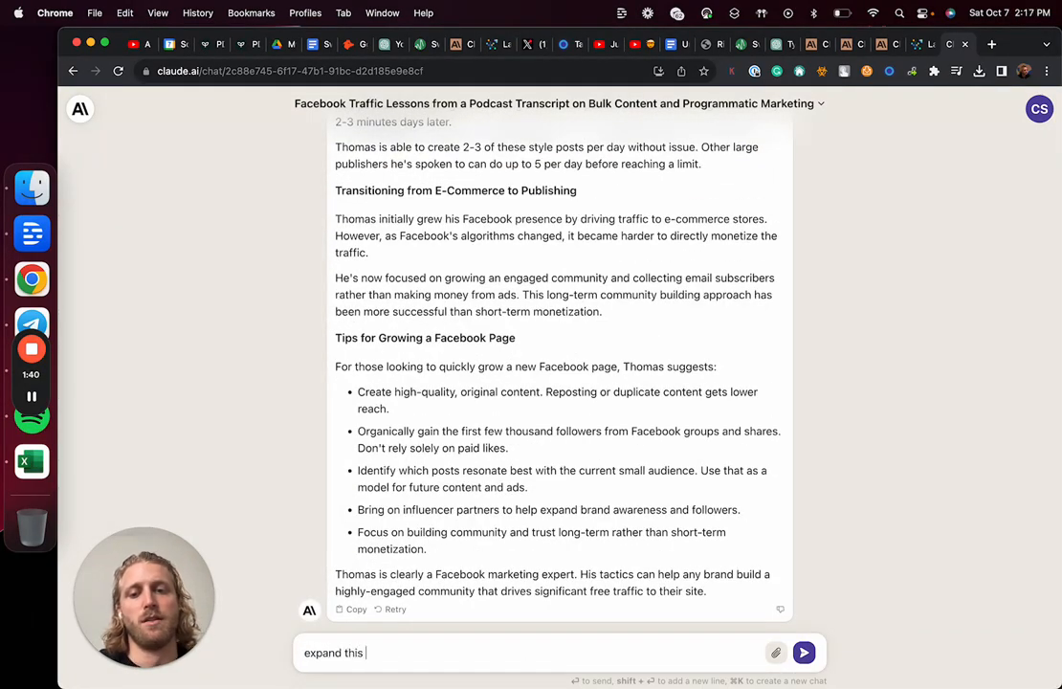
type("to have more deta")
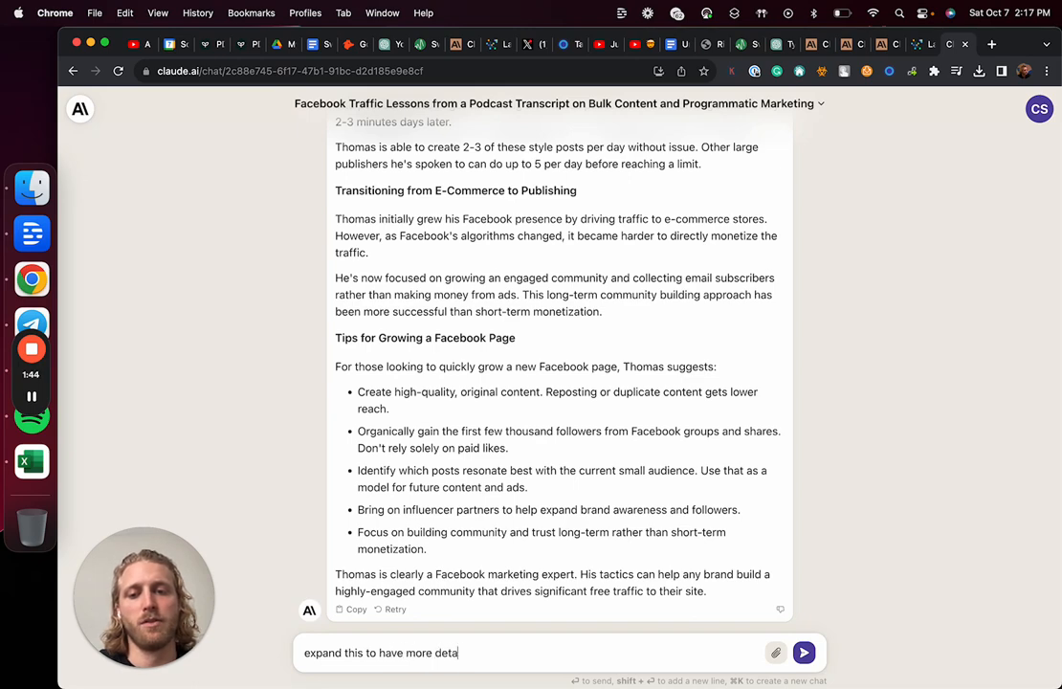
left_click(804, 652)
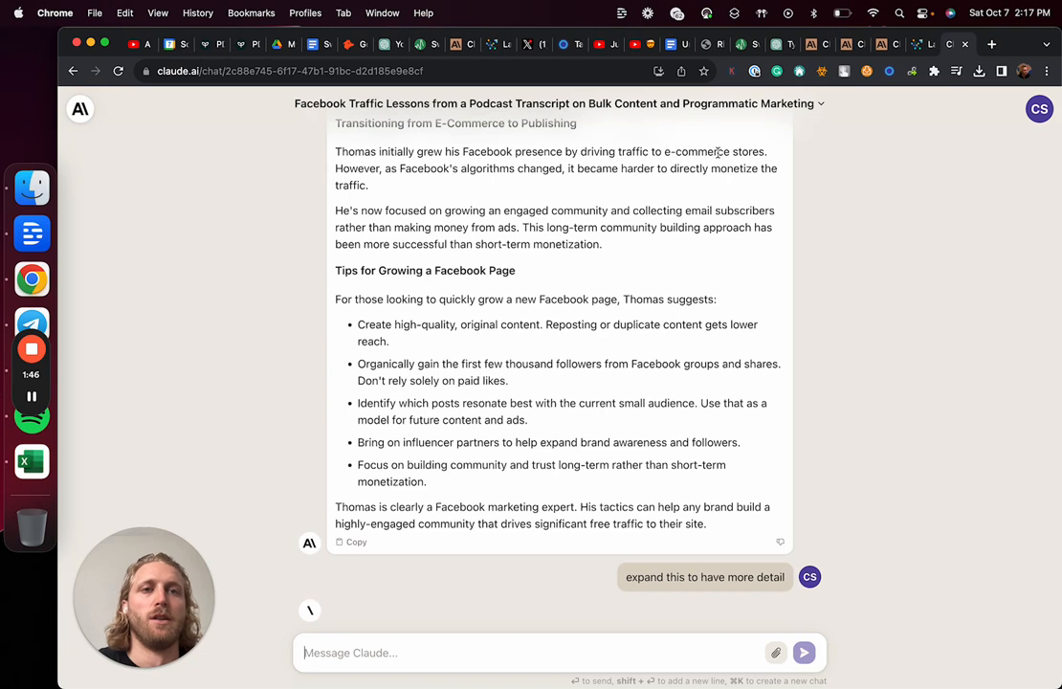